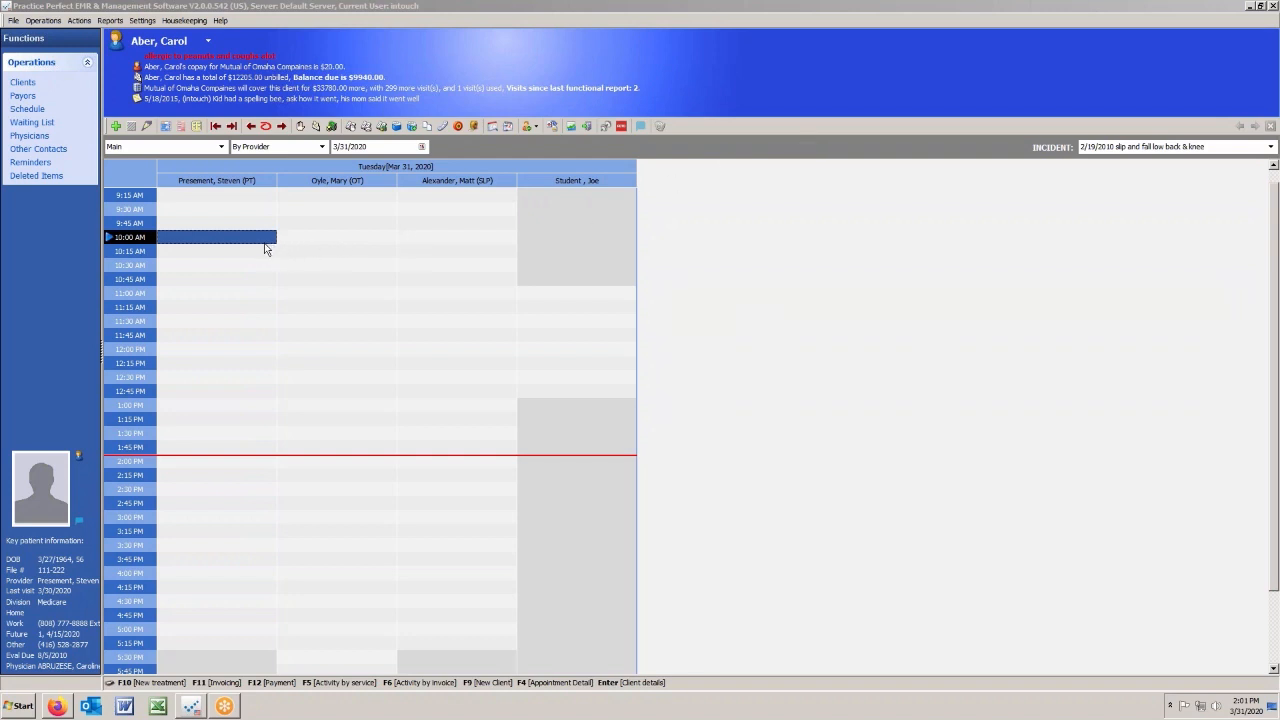
double_click(216, 236)
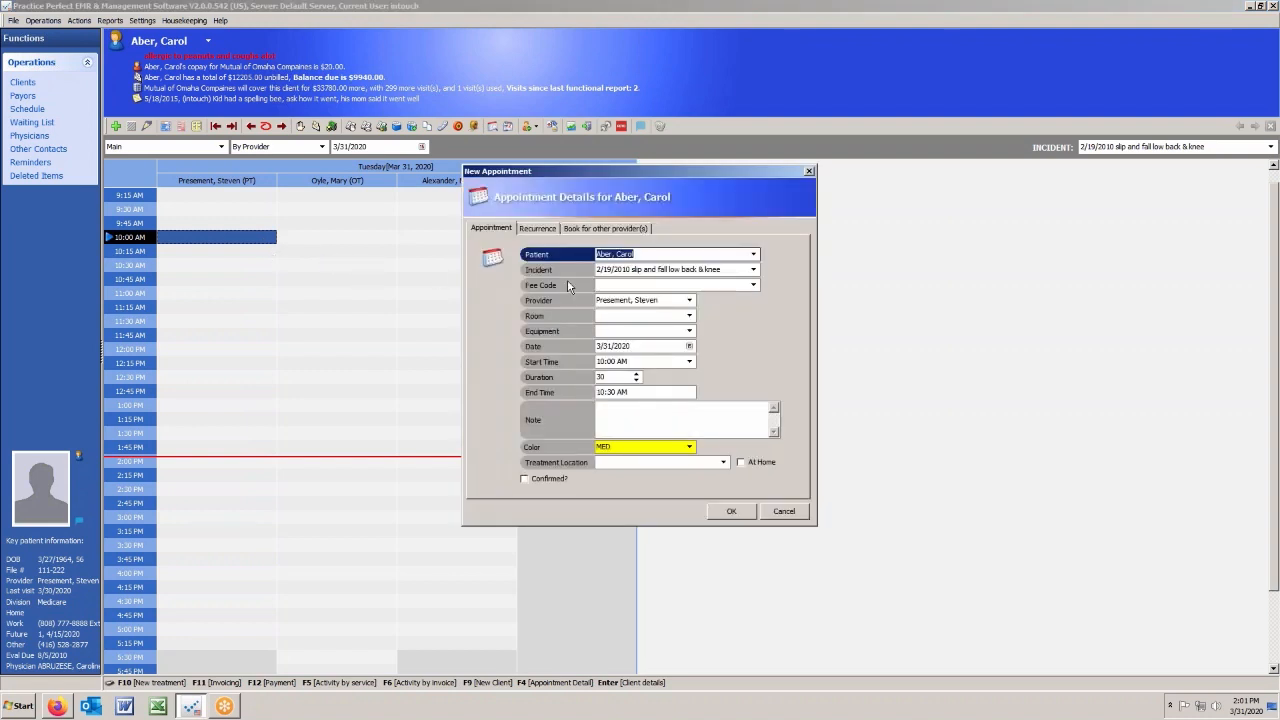
mouse_move(444, 250)
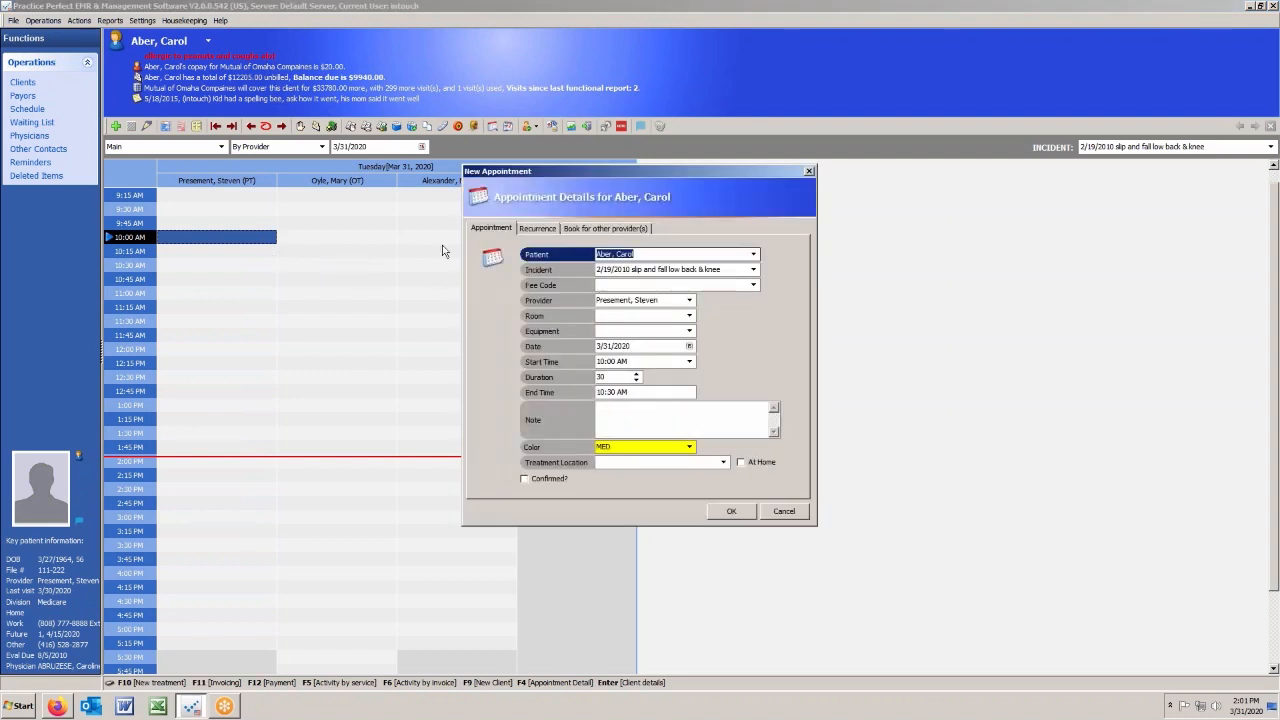
mouse_move(732, 512)
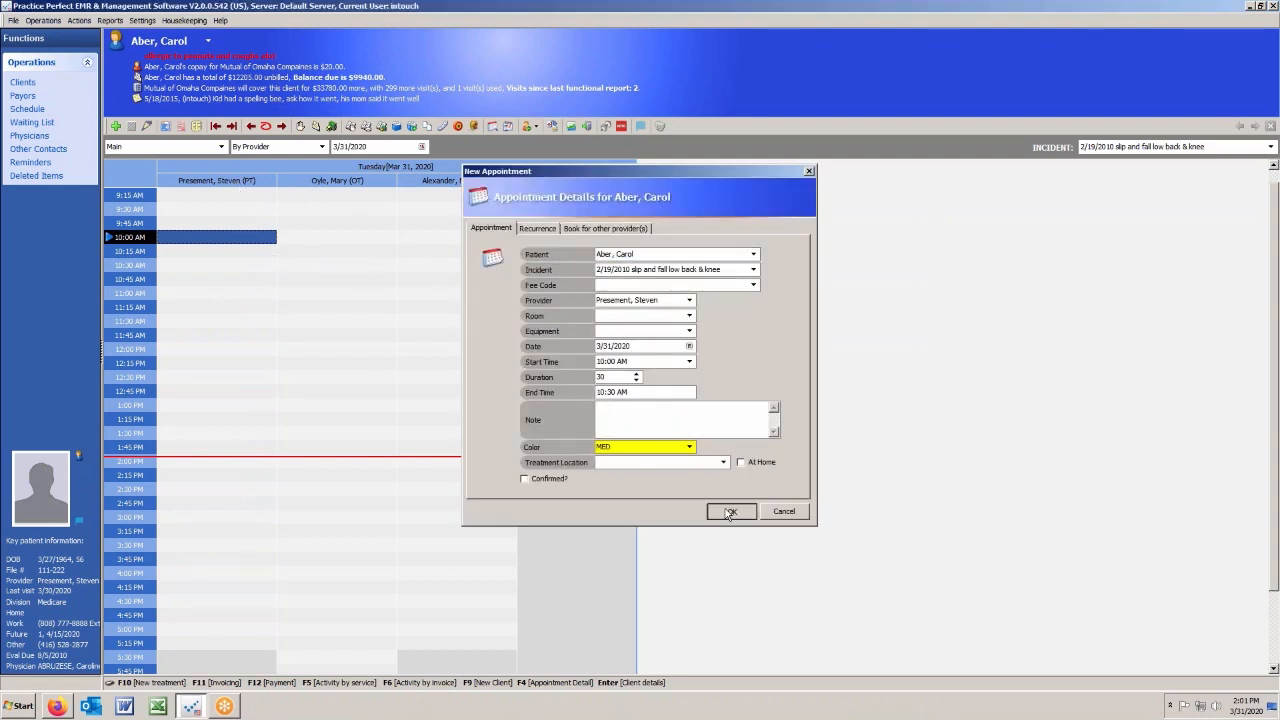
left_click(732, 512)
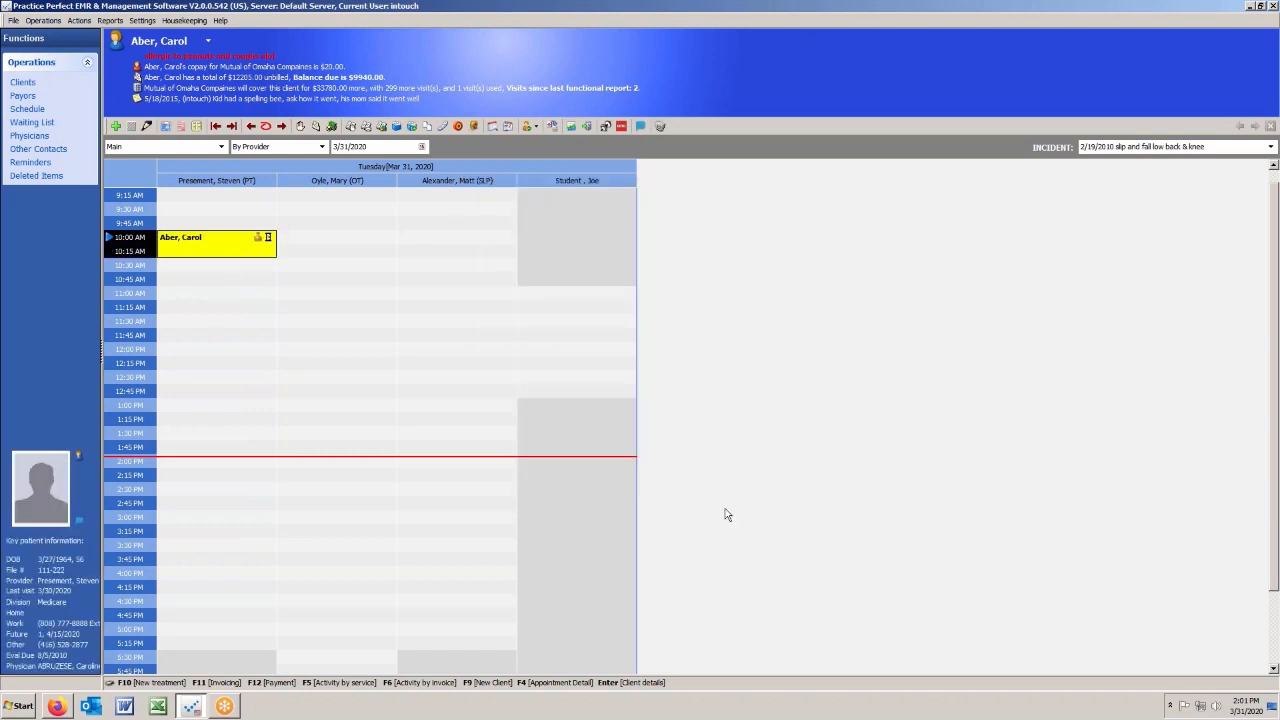
mouse_move(504, 400)
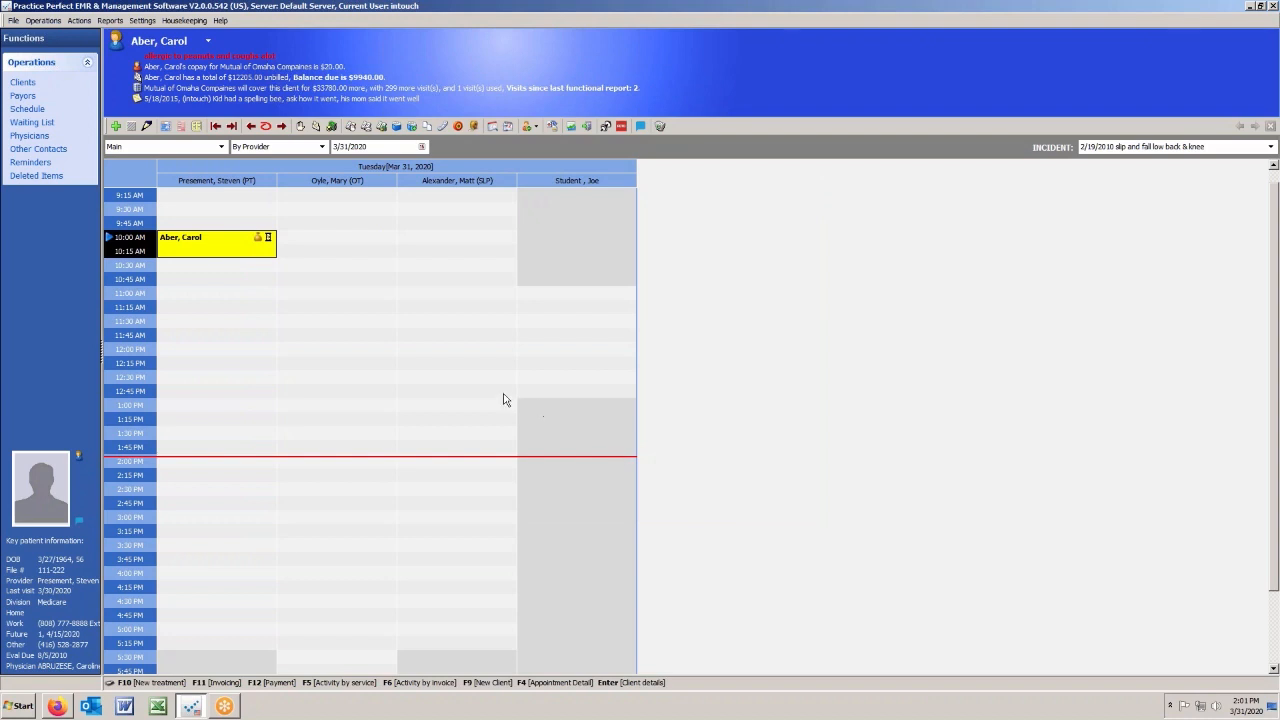
mouse_move(238, 284)
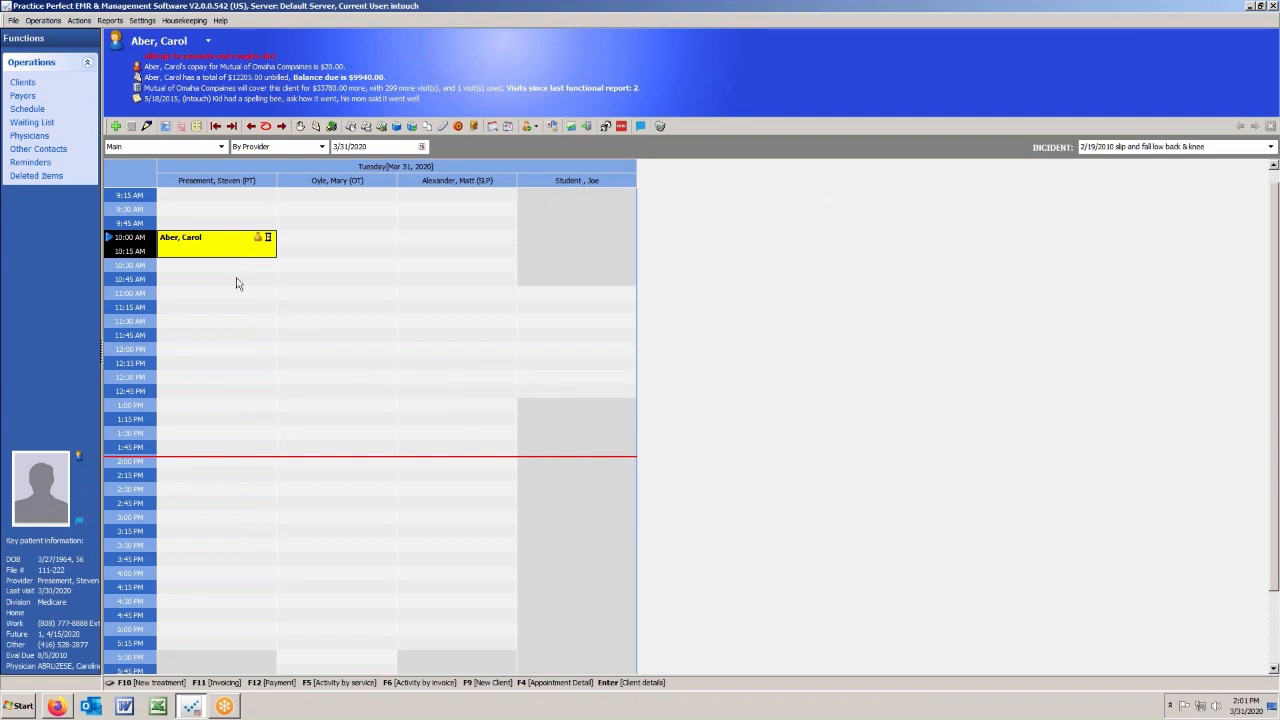
mouse_move(224, 252)
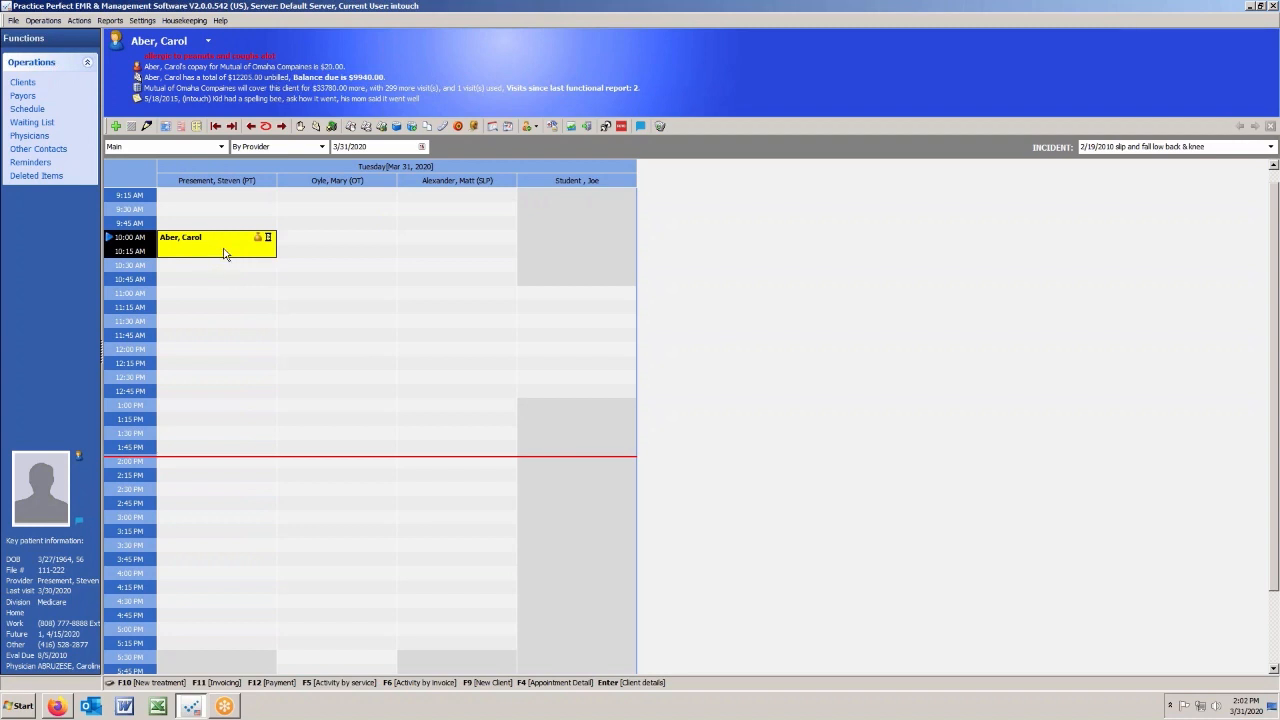
right_click(210, 256)
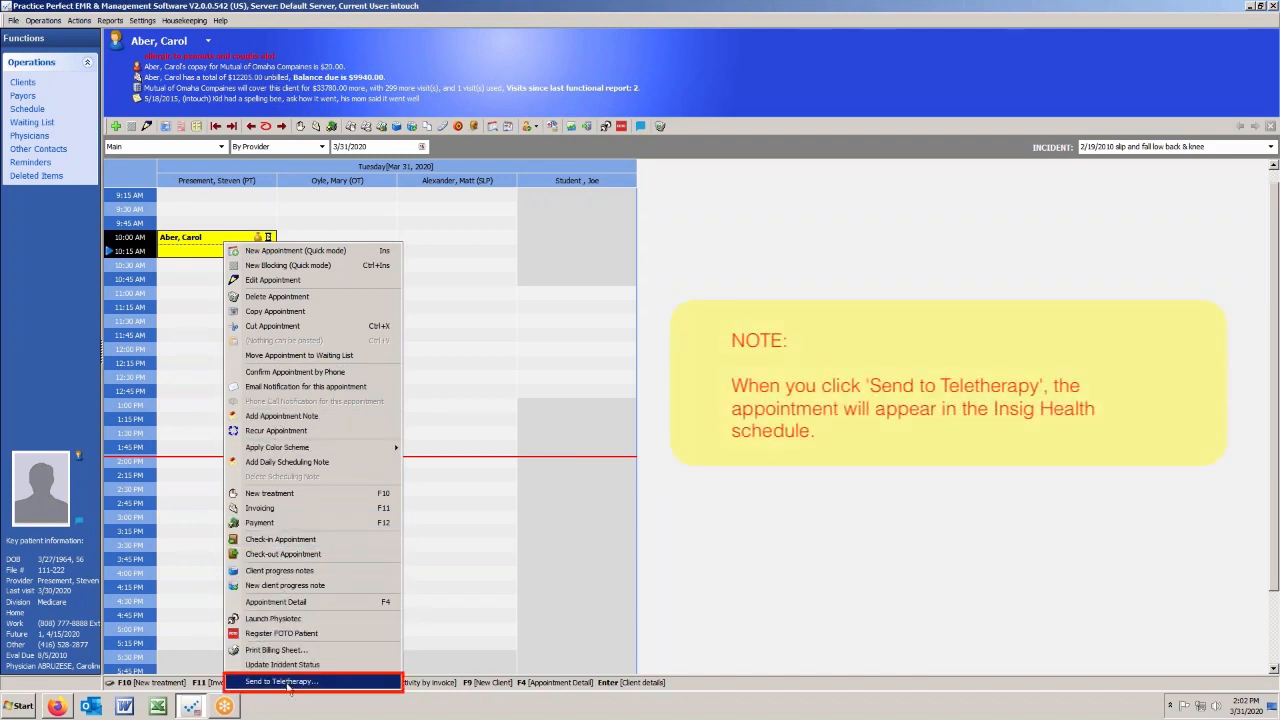
left_click(284, 700)
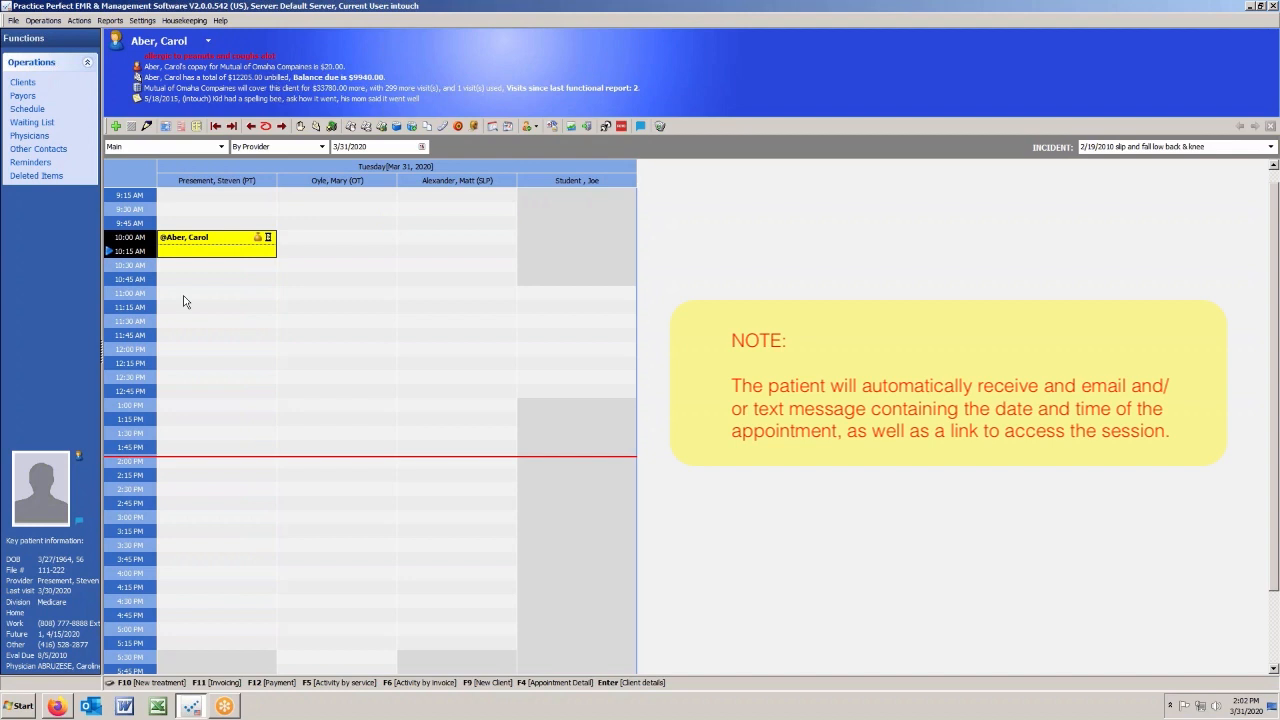
mouse_move(222, 320)
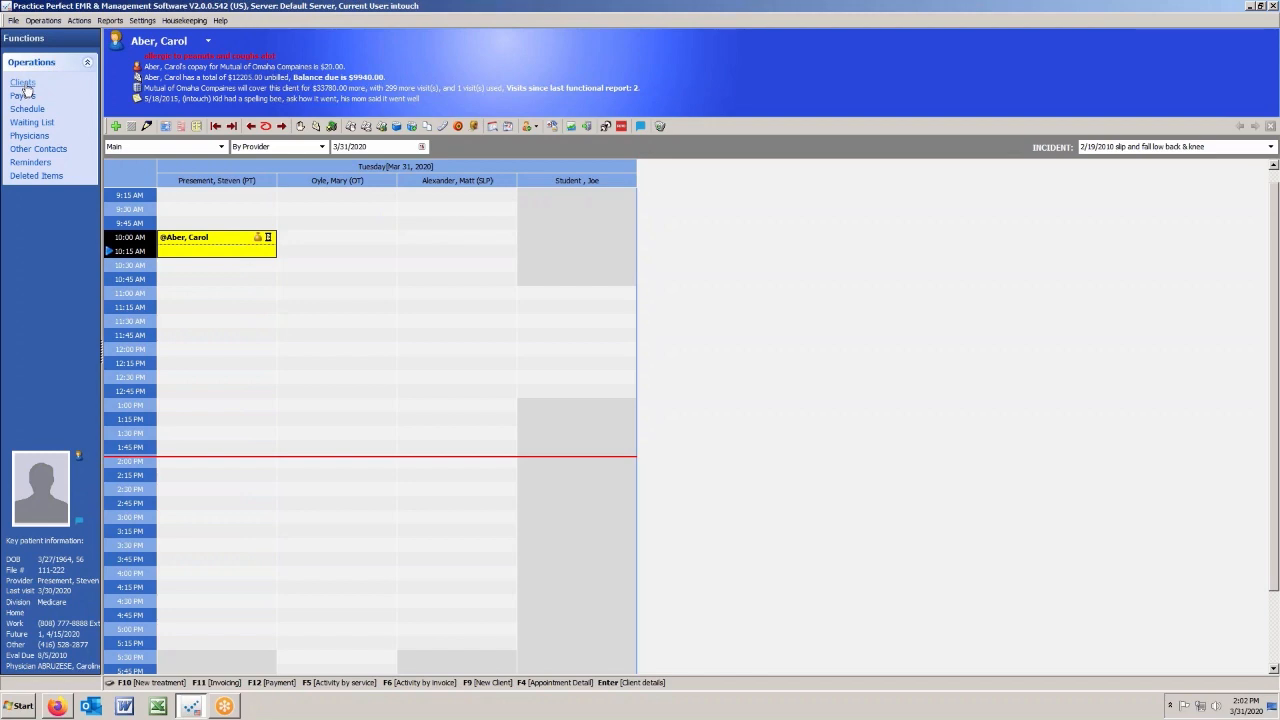
left_click(22, 82)
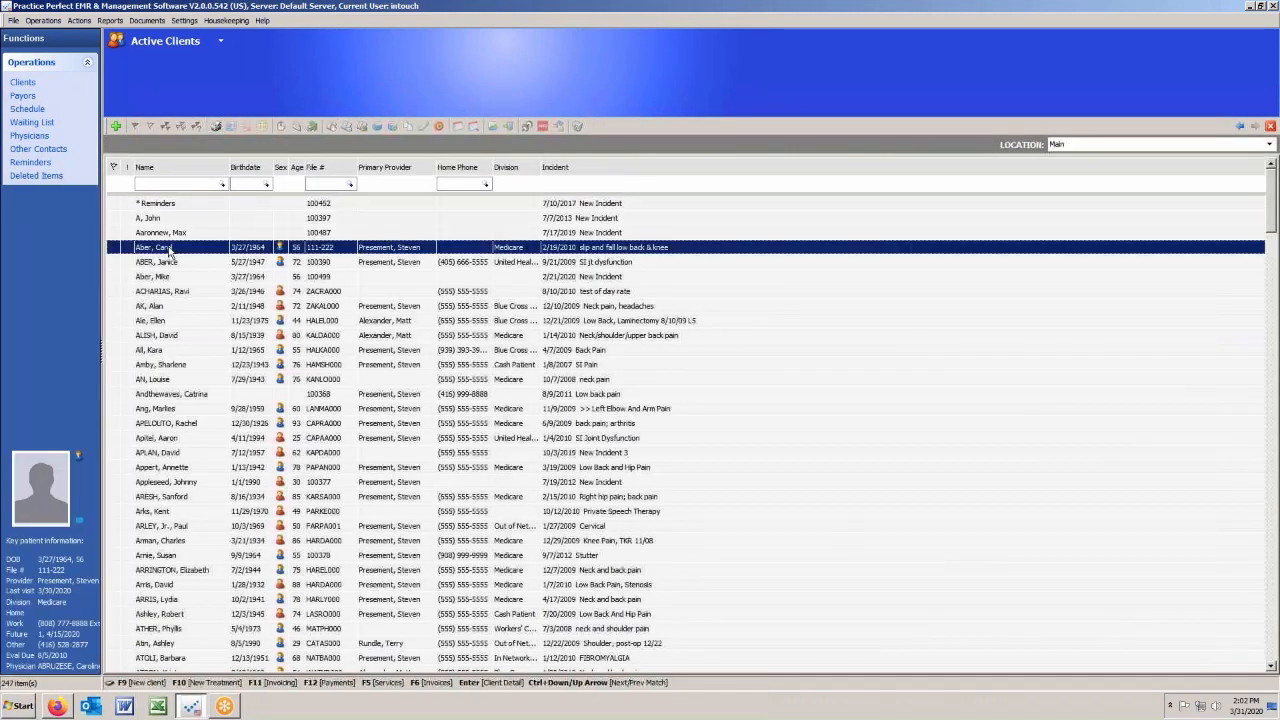
double_click(150, 248)
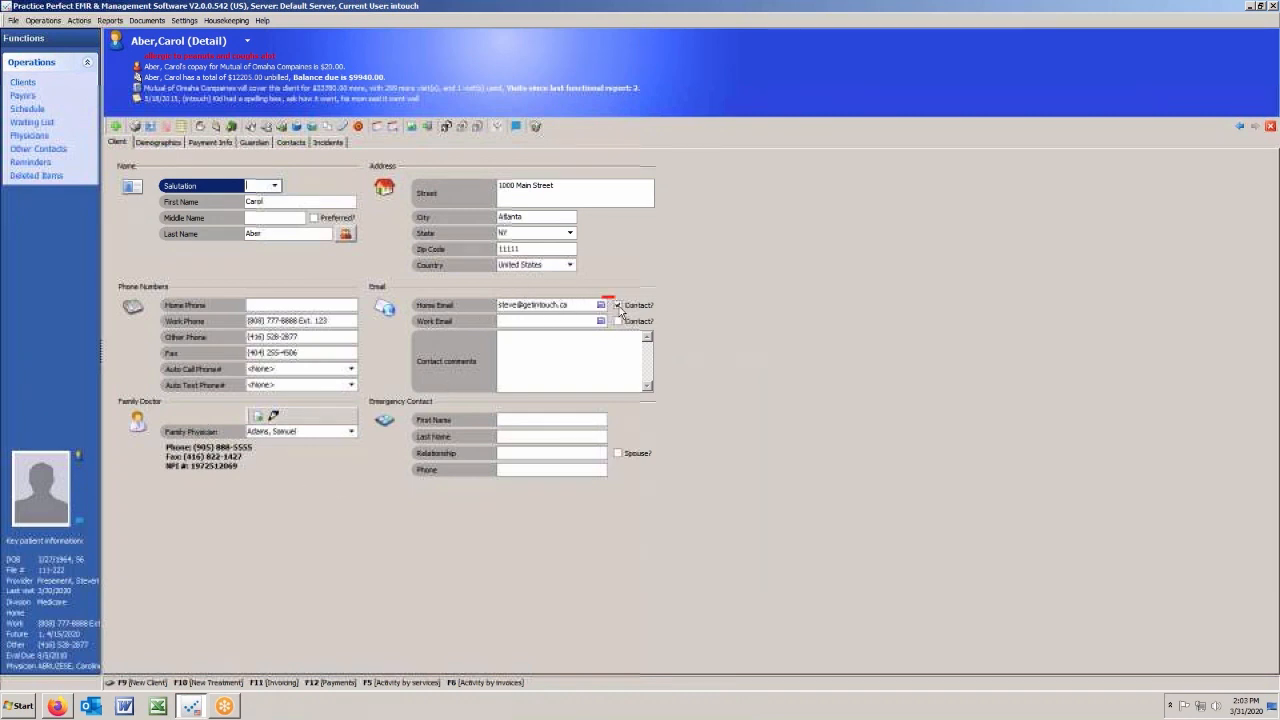
left_click(618, 304)
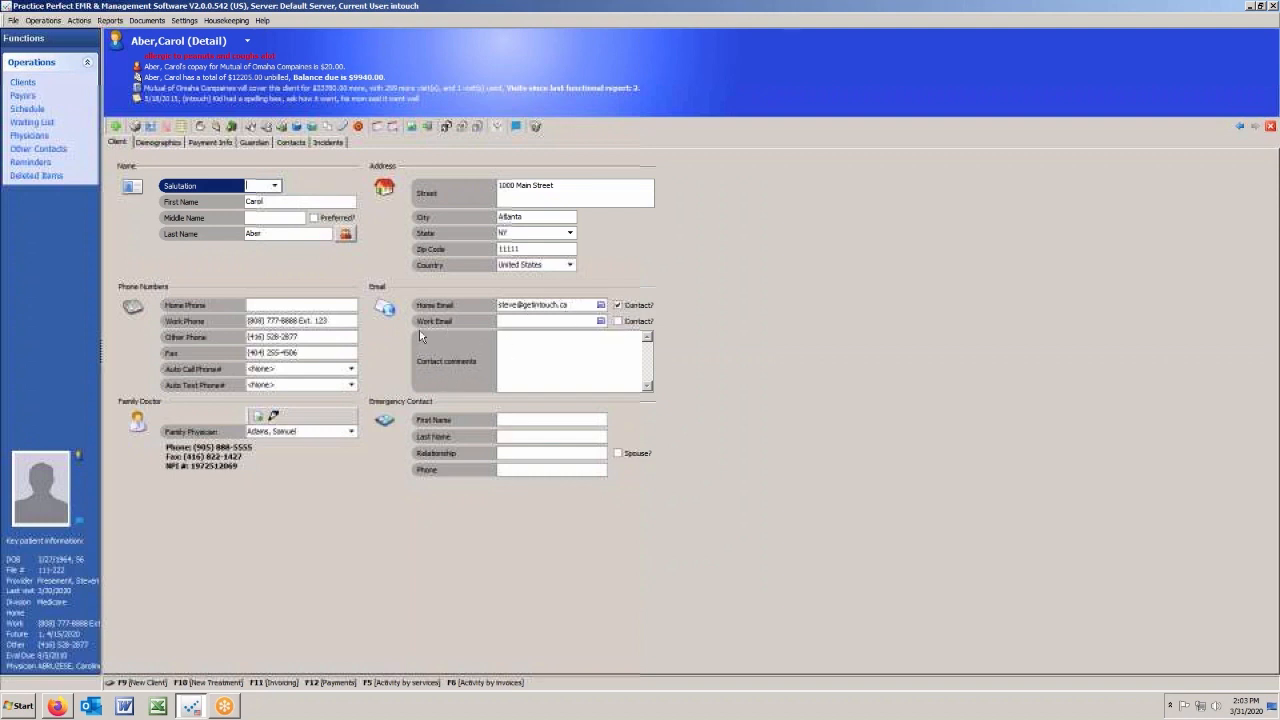
mouse_move(228, 390)
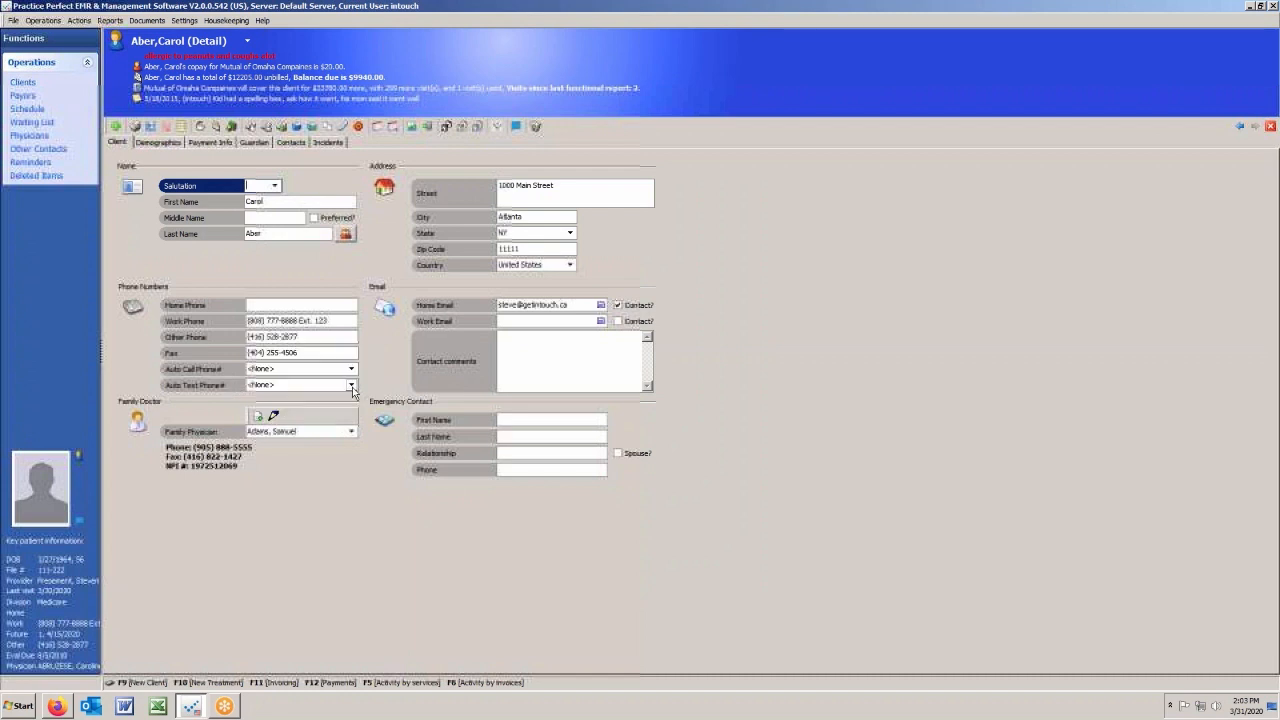
left_click(350, 384)
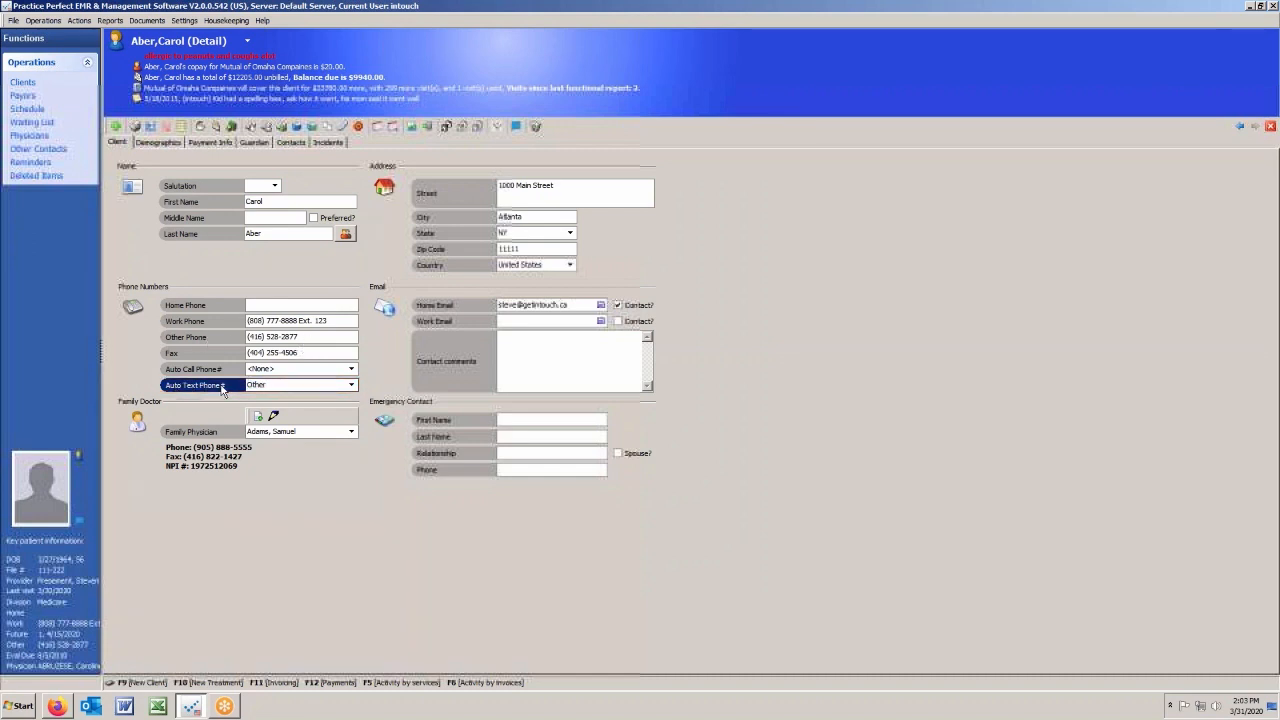
mouse_move(236, 344)
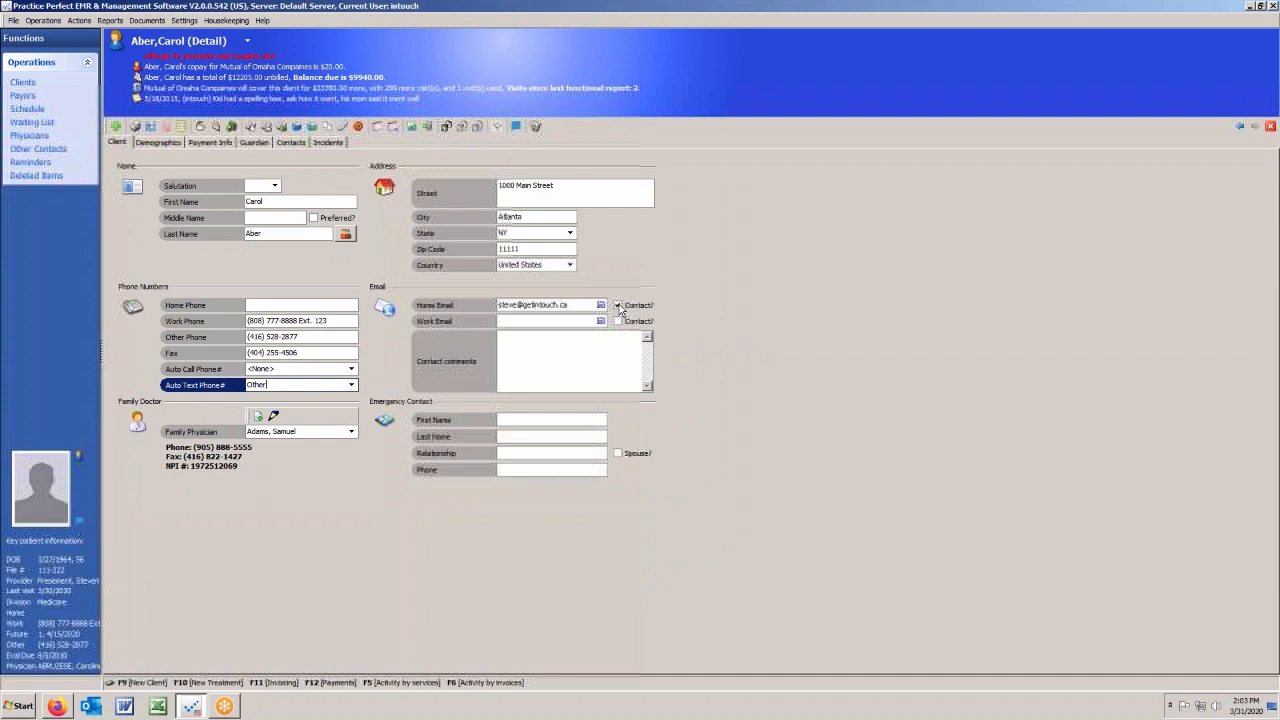
left_click(618, 304)
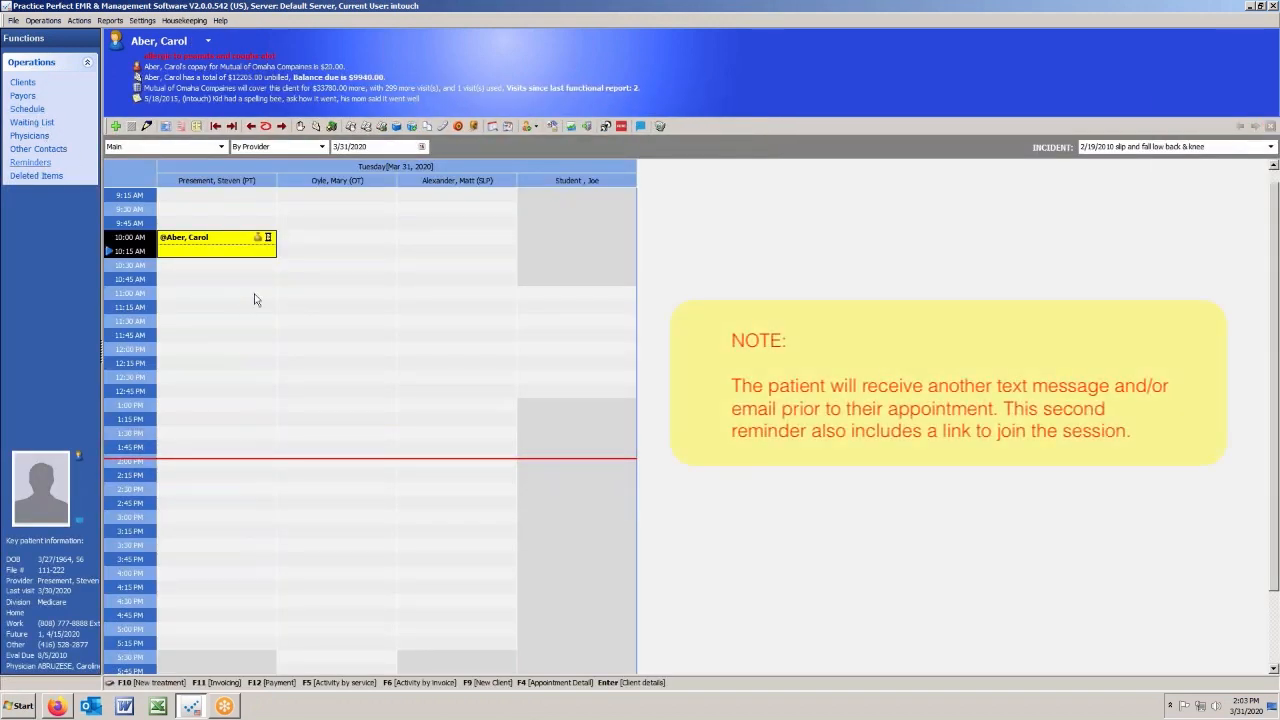
mouse_move(224, 248)
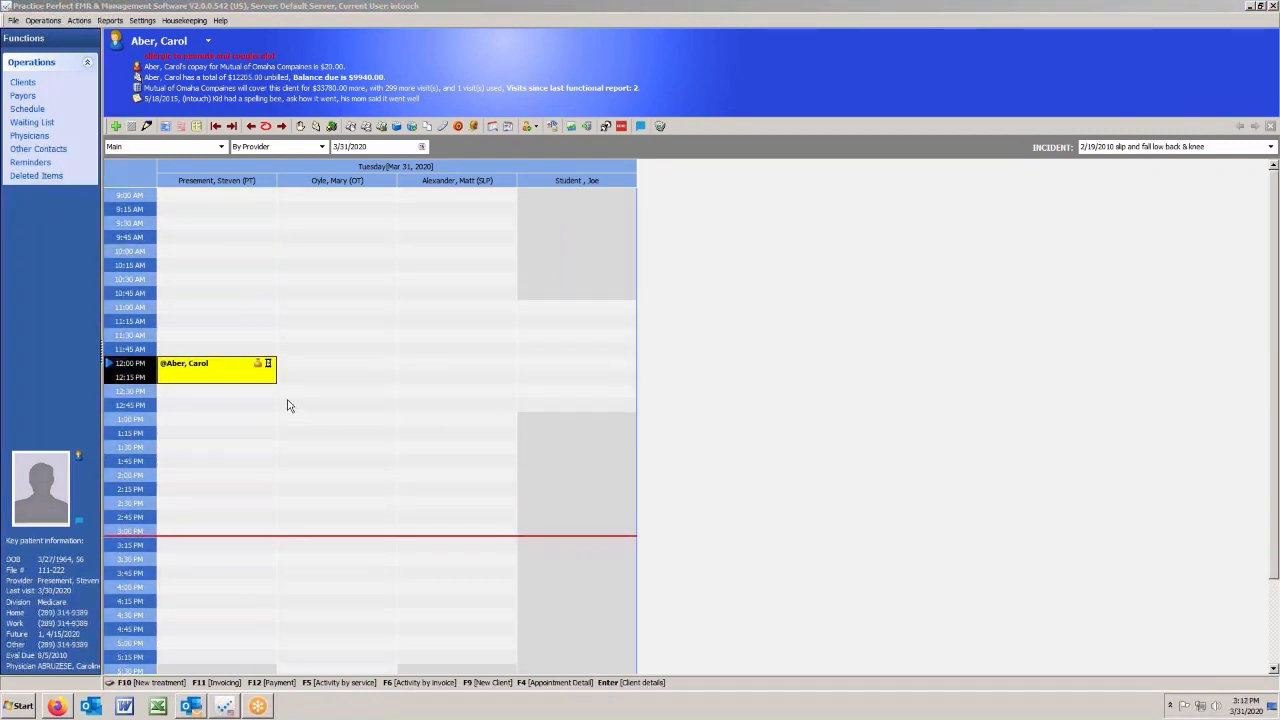
mouse_move(258, 386)
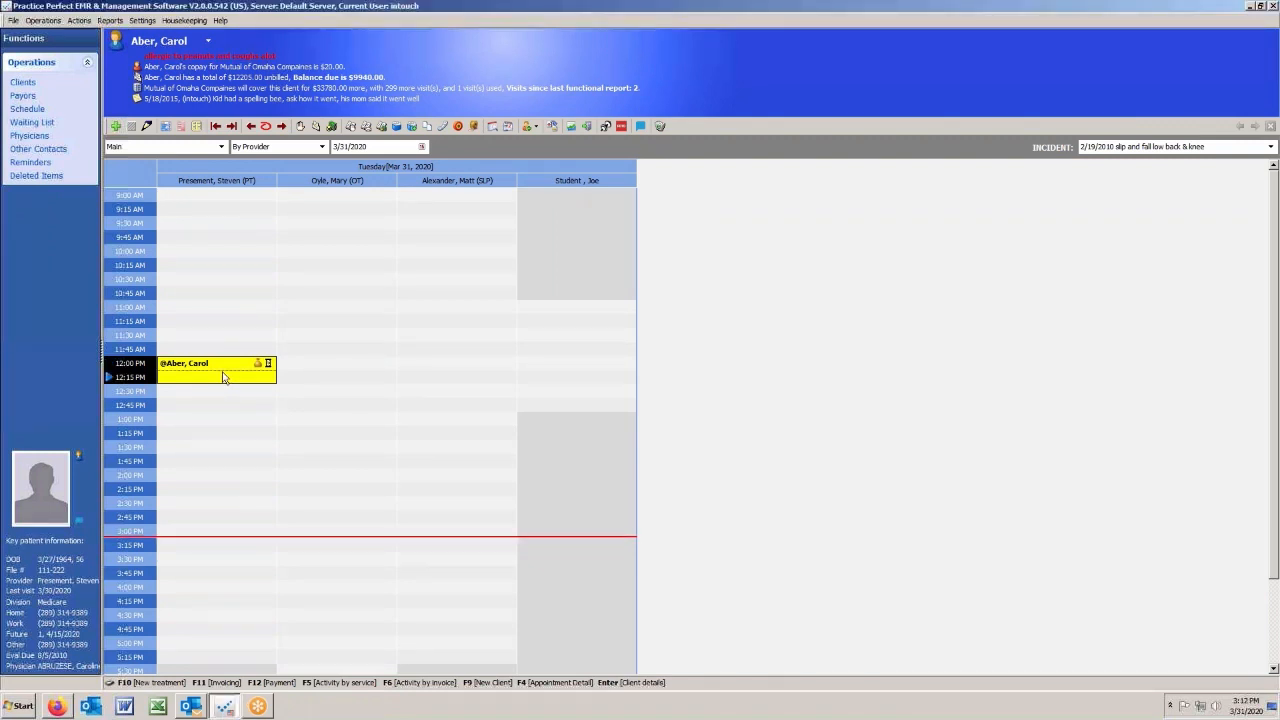
right_click(224, 376)
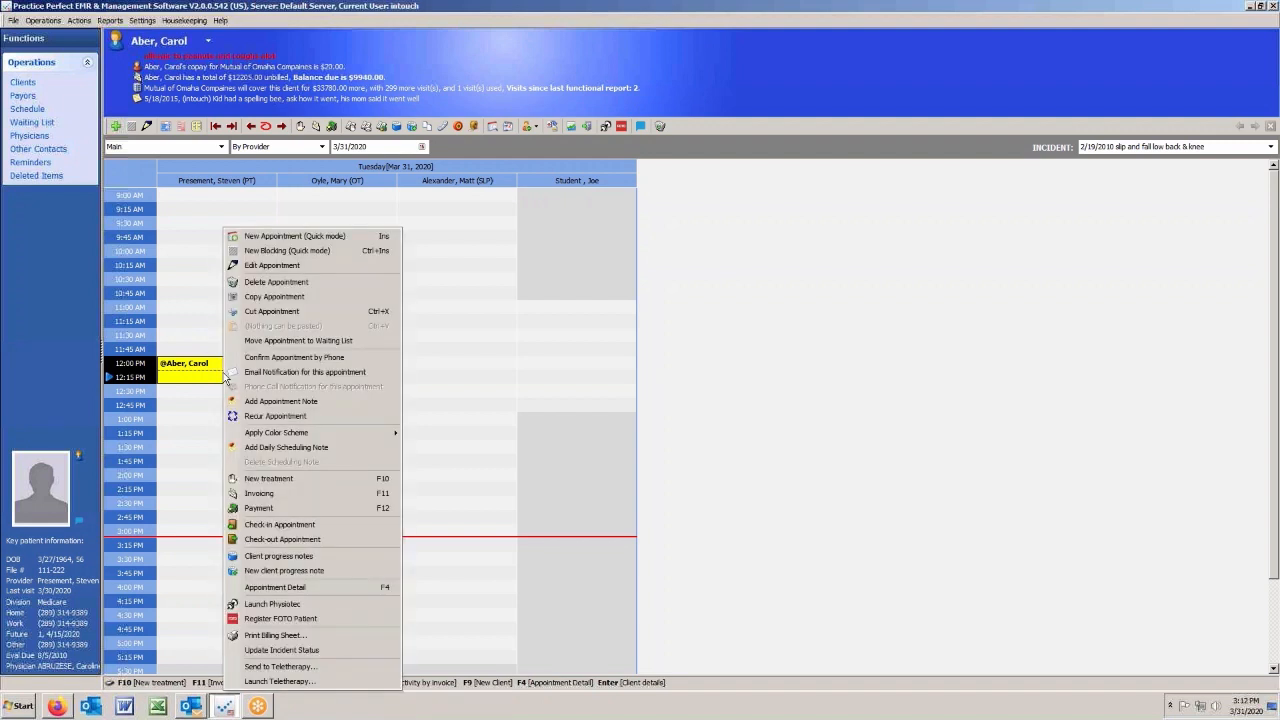
mouse_move(280, 680)
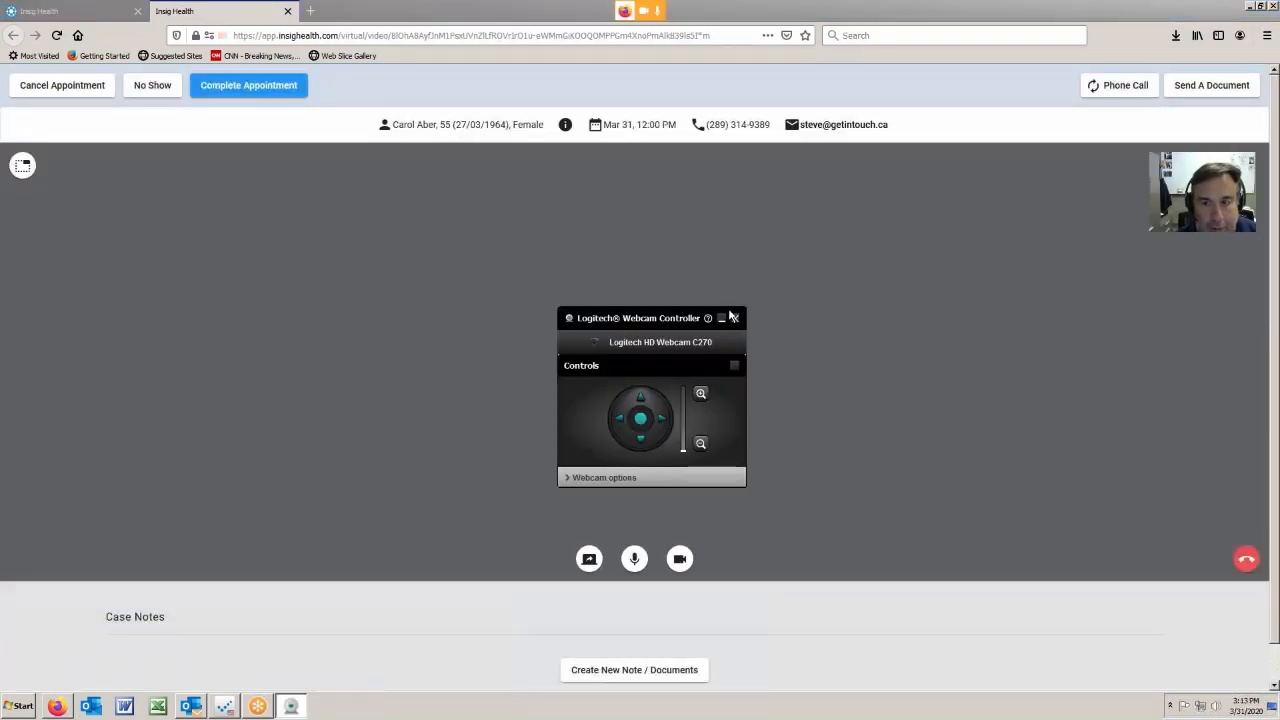
left_click(732, 318)
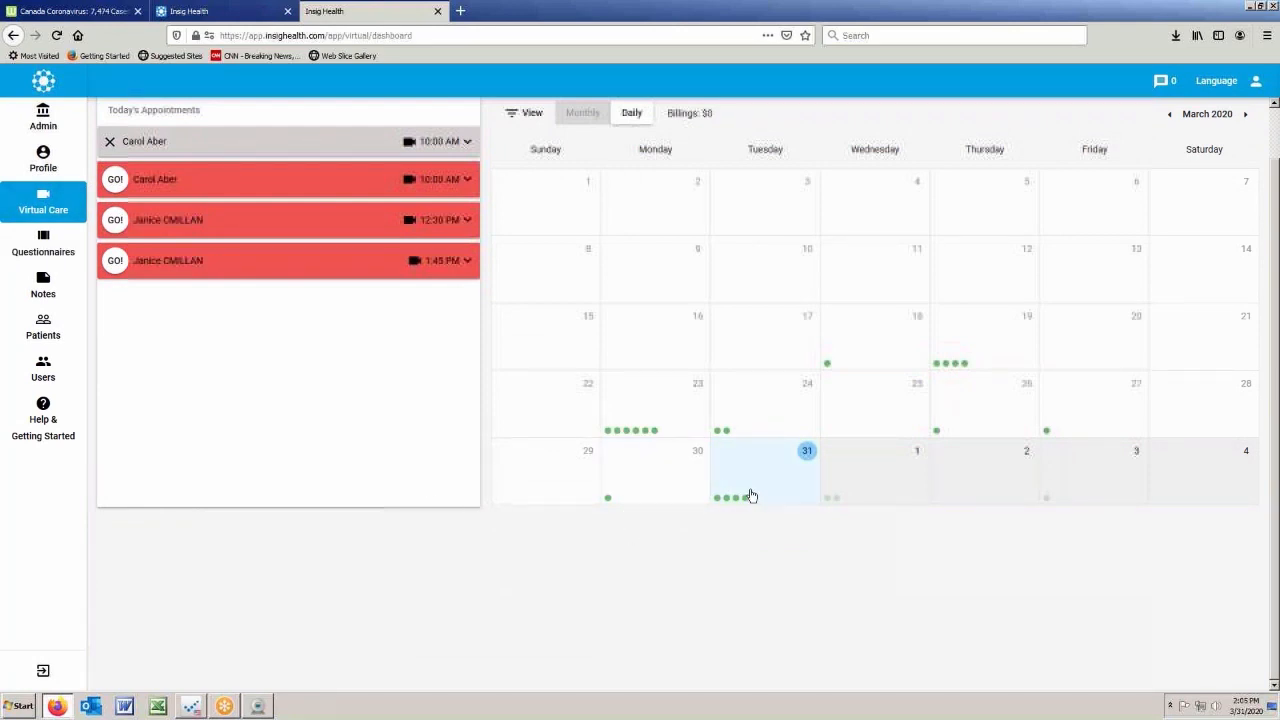
left_click(806, 452)
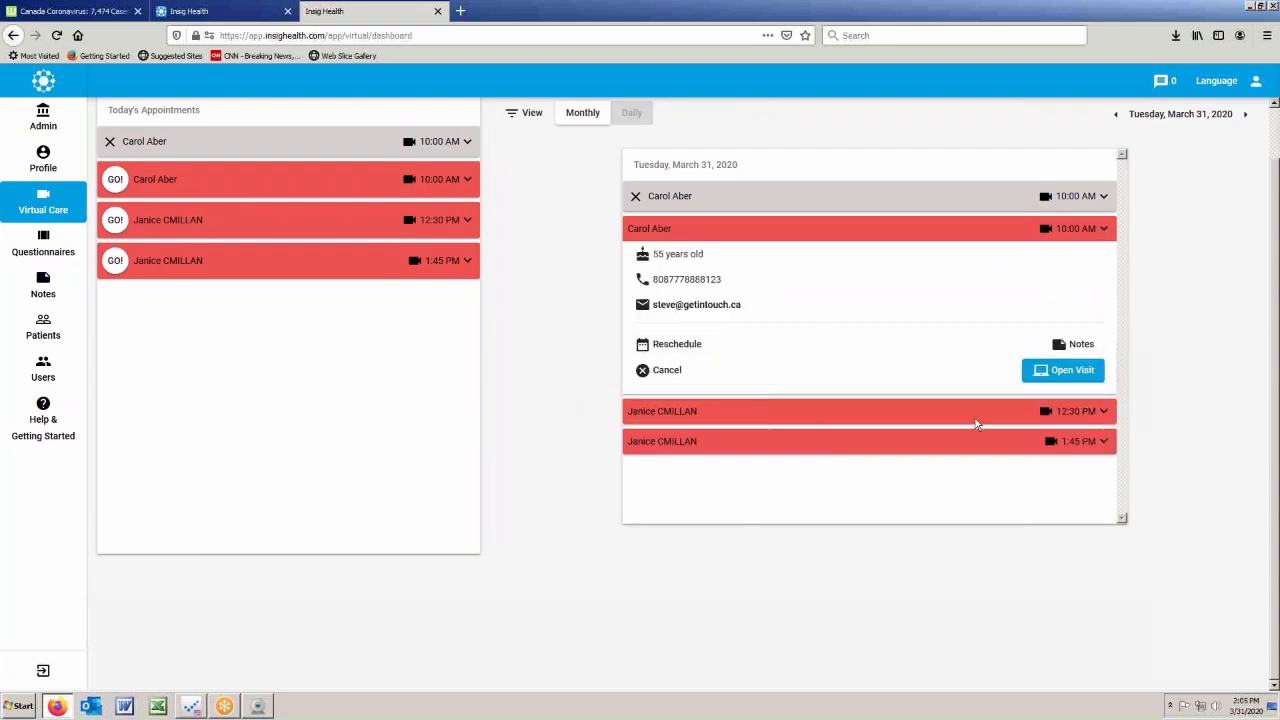
left_click(1064, 370)
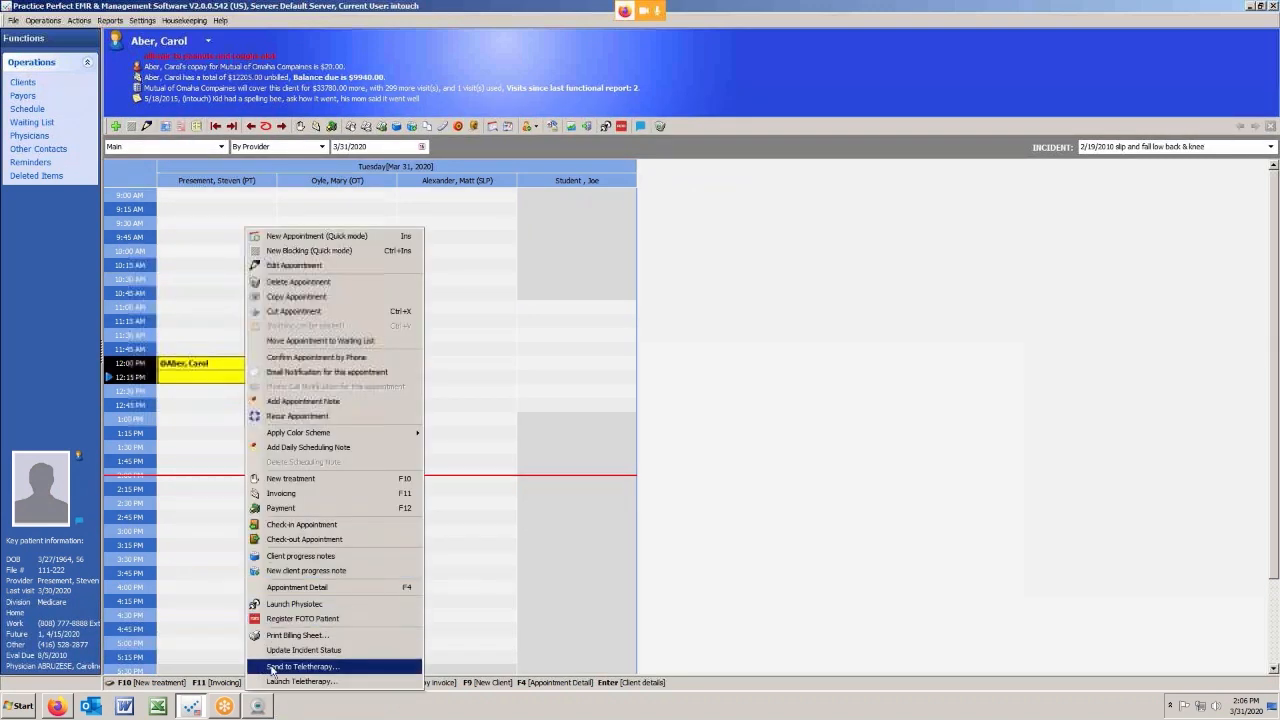
mouse_move(300, 680)
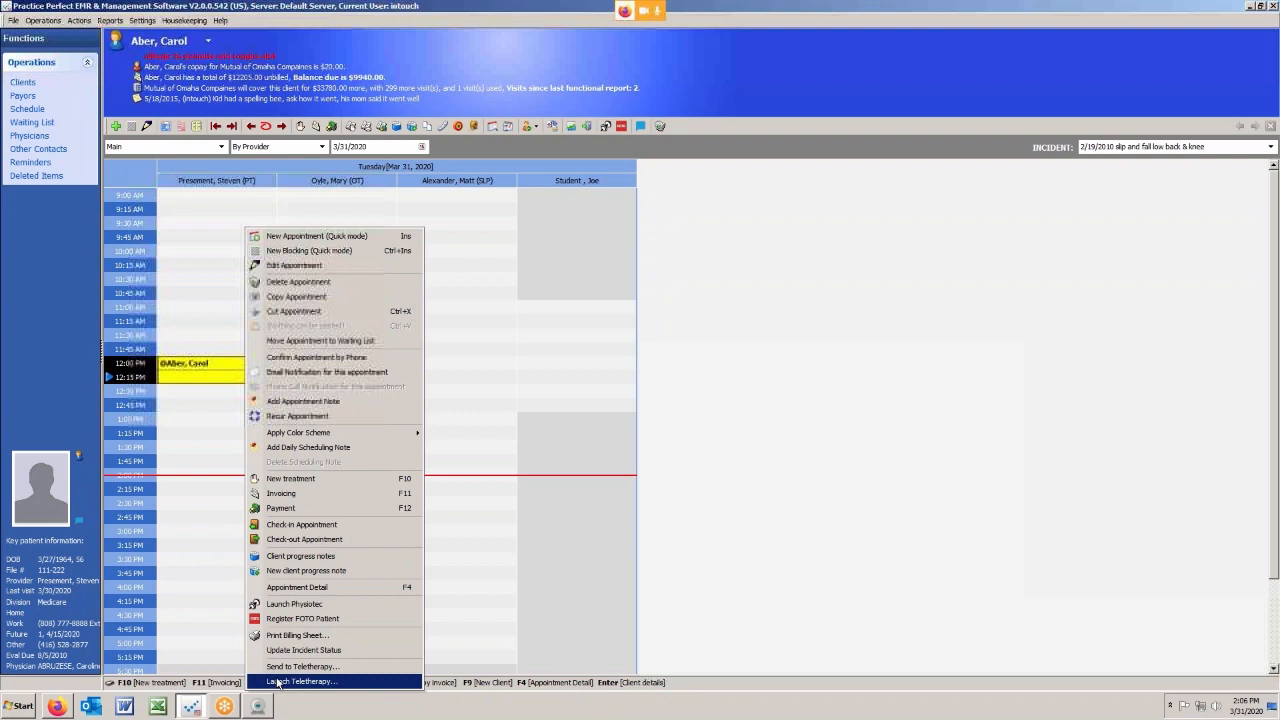
left_click(456, 348)
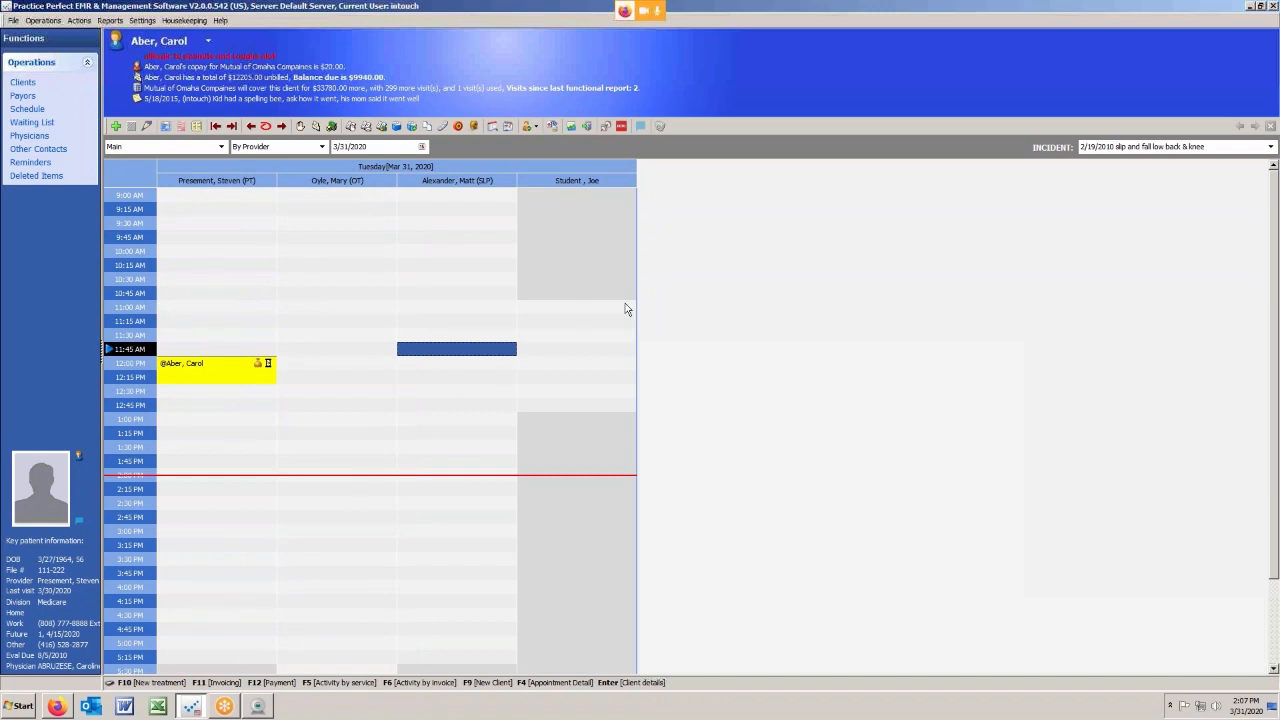
mouse_move(1016, 28)
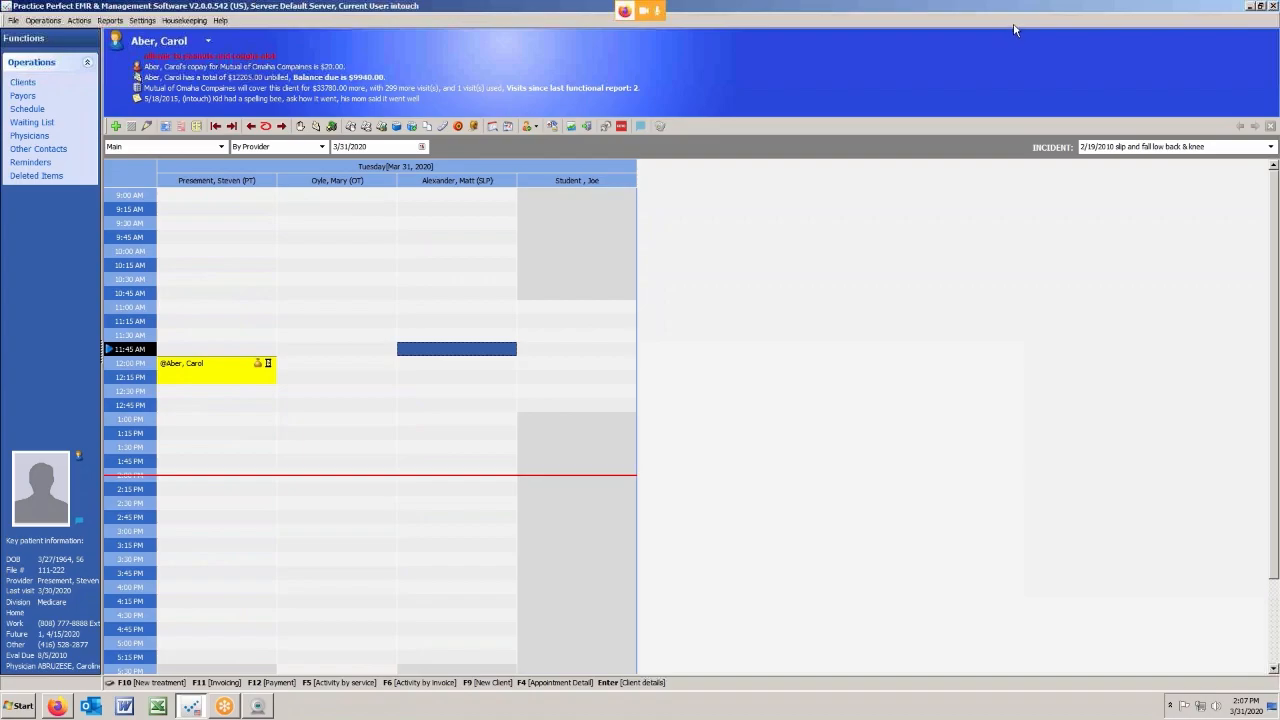